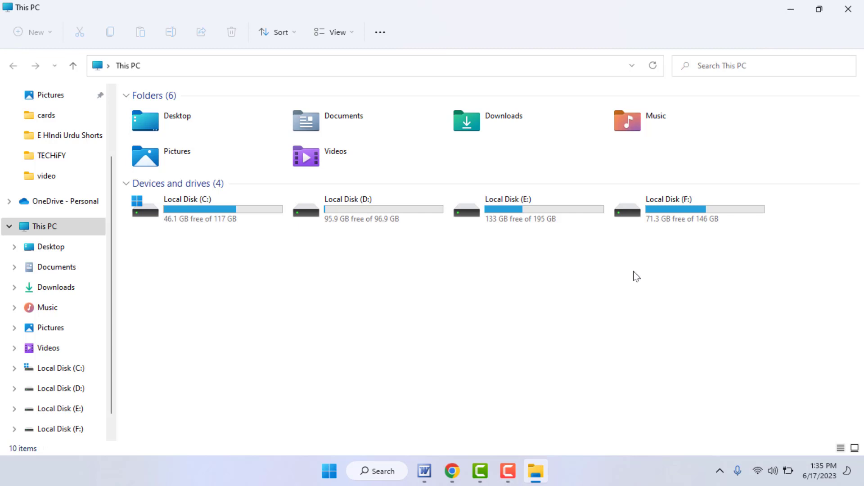
mouse_move(379, 141)
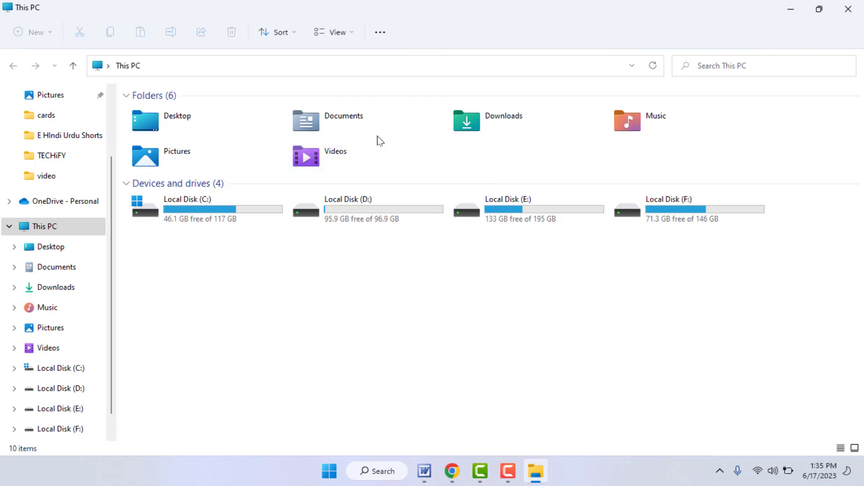
mouse_move(348, 120)
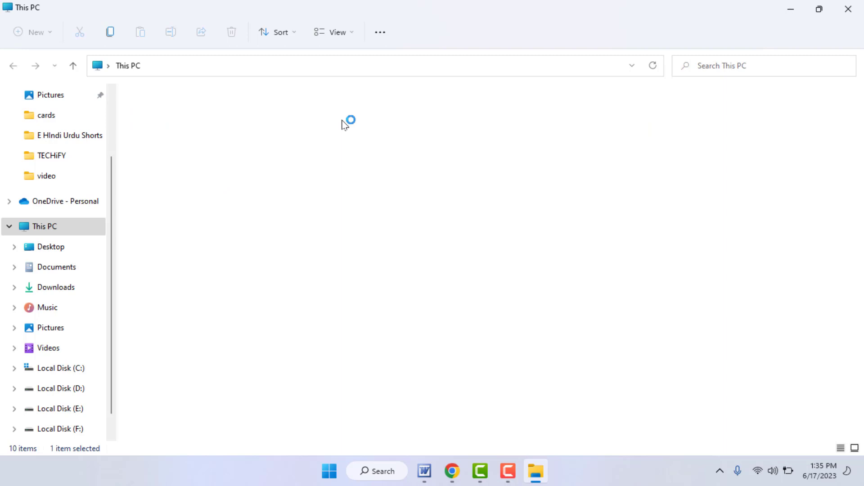
Step: Open the Documents folder from This PC to list its subfolders and files
click(56, 266)
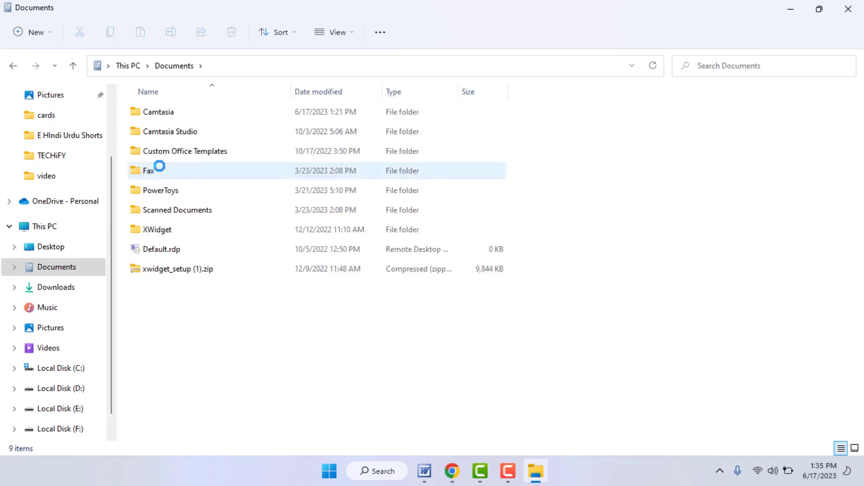
Step: Turn on the Hidden attribute for the Documents folder in its Properties and apply it
right_click(160, 170)
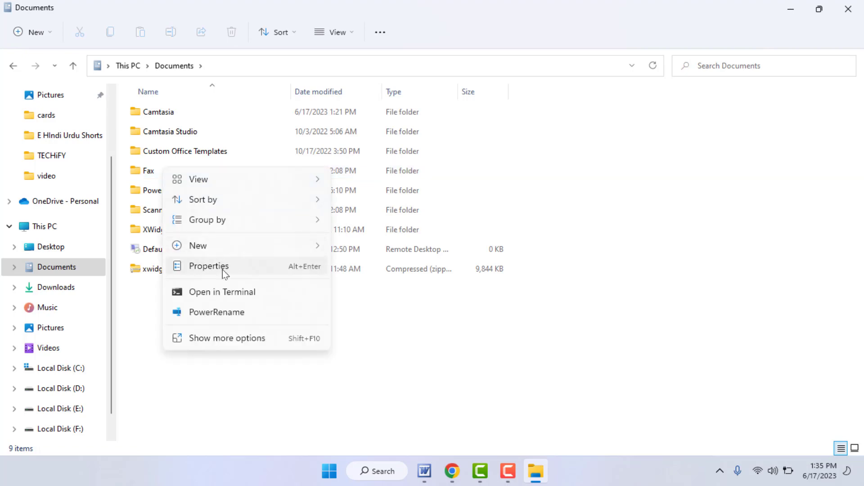
click(208, 266)
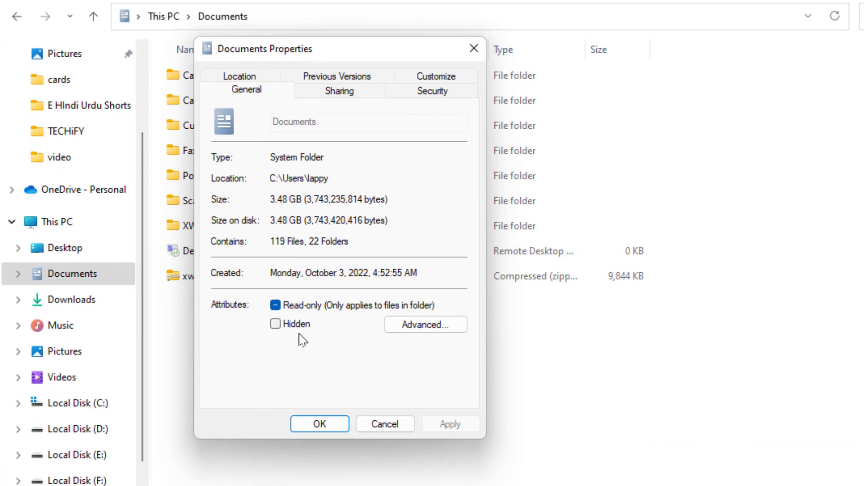
click(276, 324)
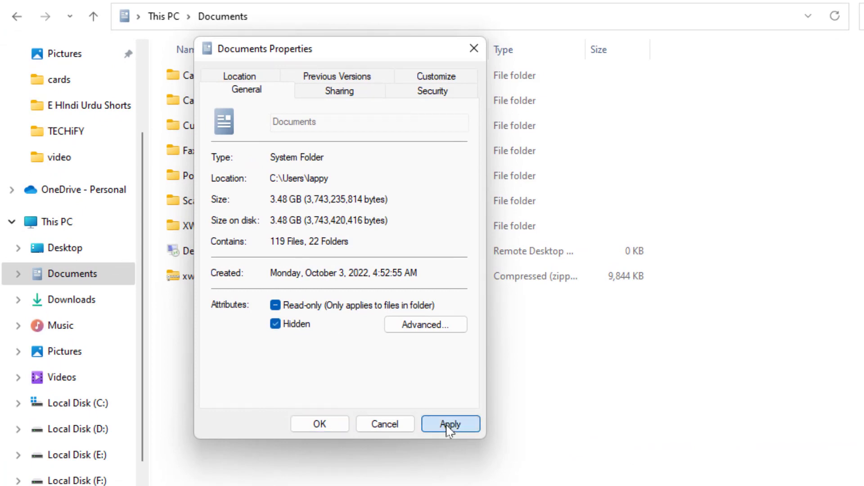
click(319, 424)
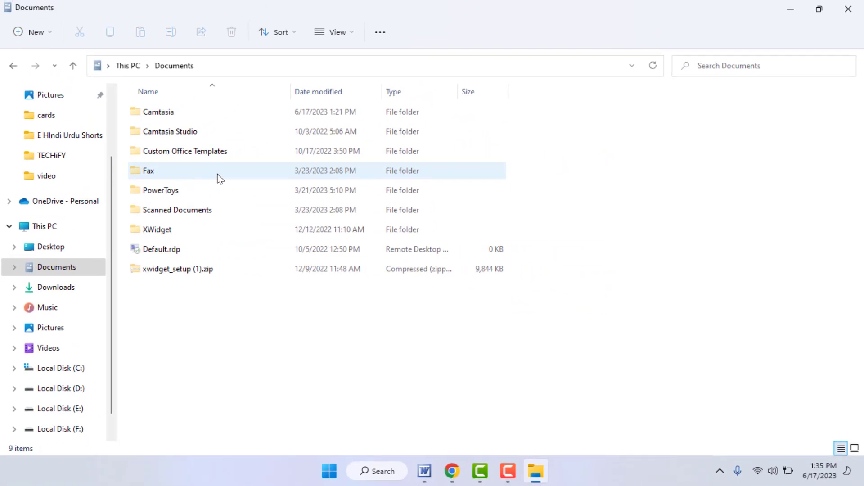
mouse_move(12, 65)
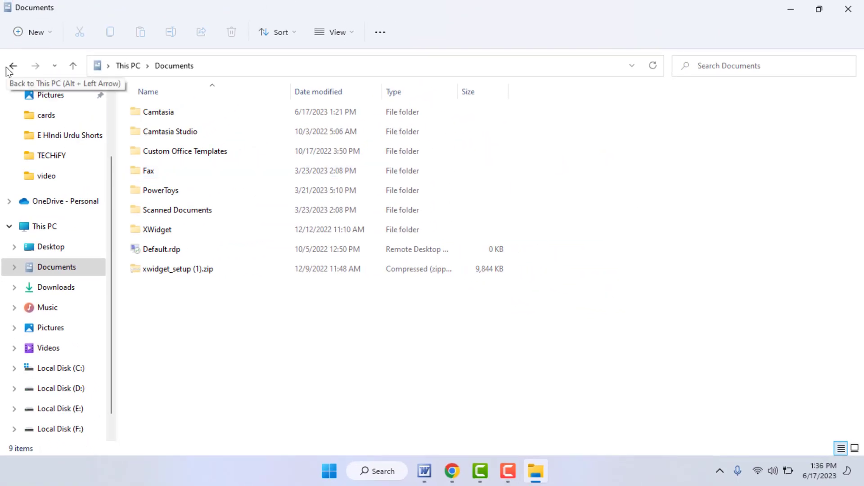
mouse_move(311, 271)
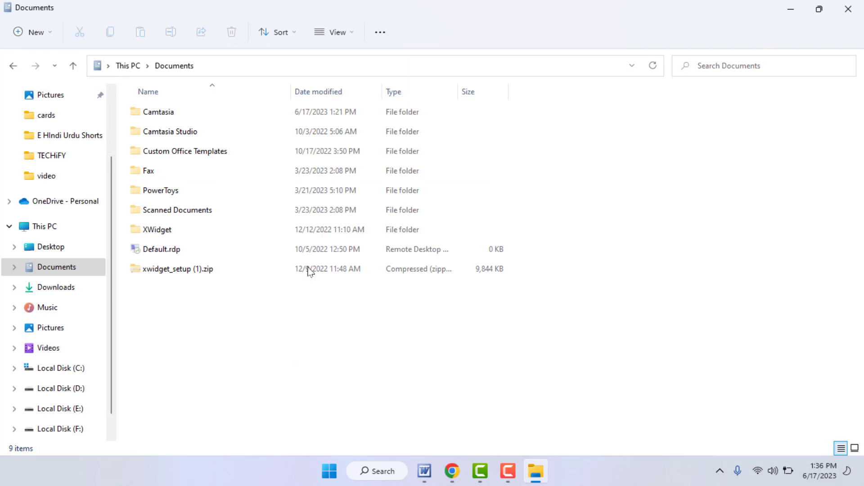
mouse_move(400, 88)
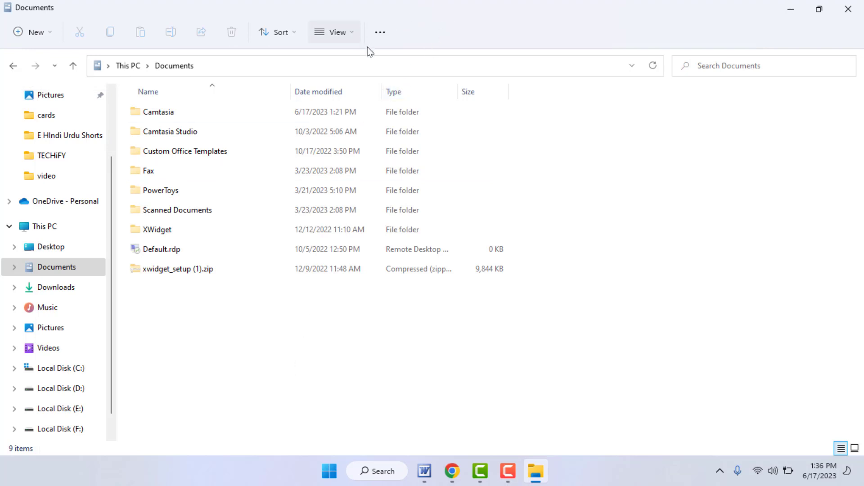
Step: Untick Hidden items under View > Show so Documents appears empty with 0 items
click(333, 33)
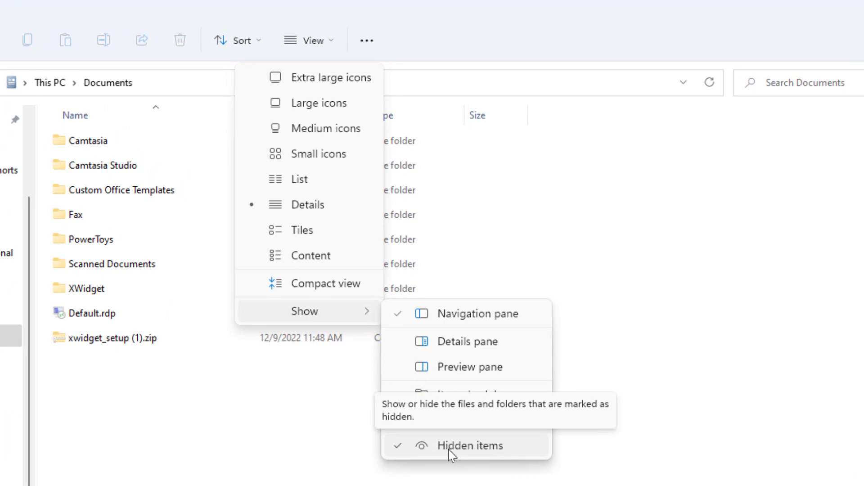
click(470, 445)
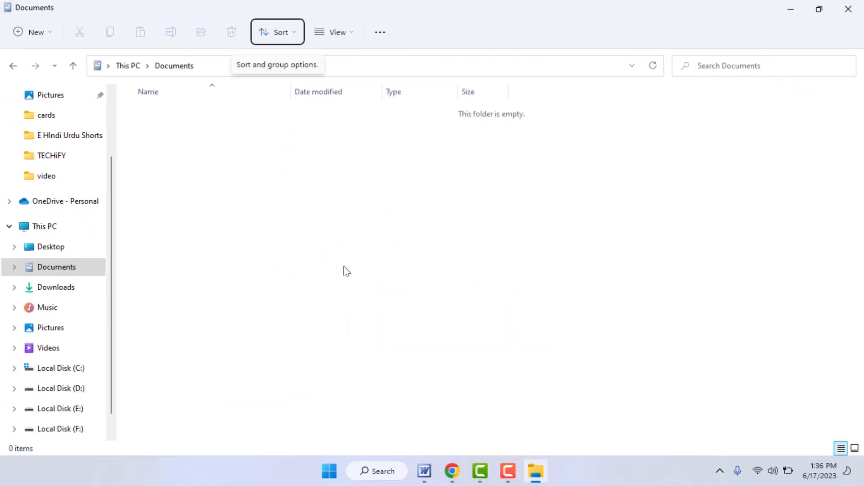
mouse_move(262, 148)
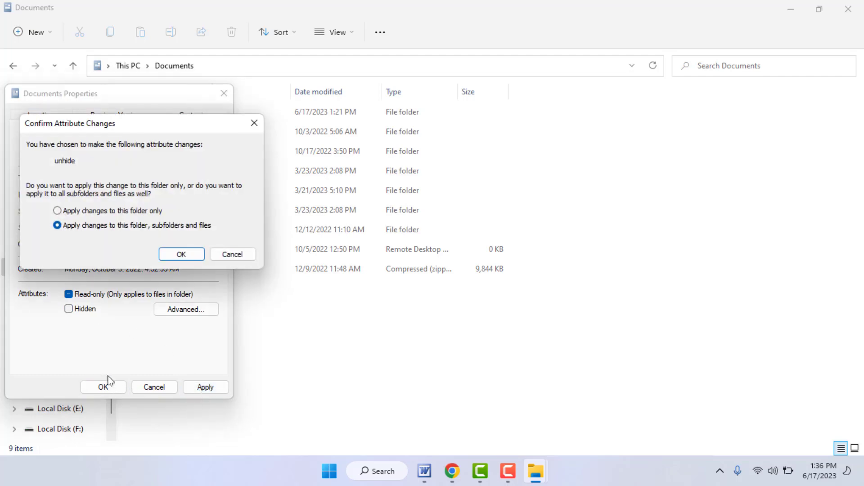
Step: Clear the Hidden attribute for Documents, its subfolders and files so its 9 items reappear
click(181, 254)
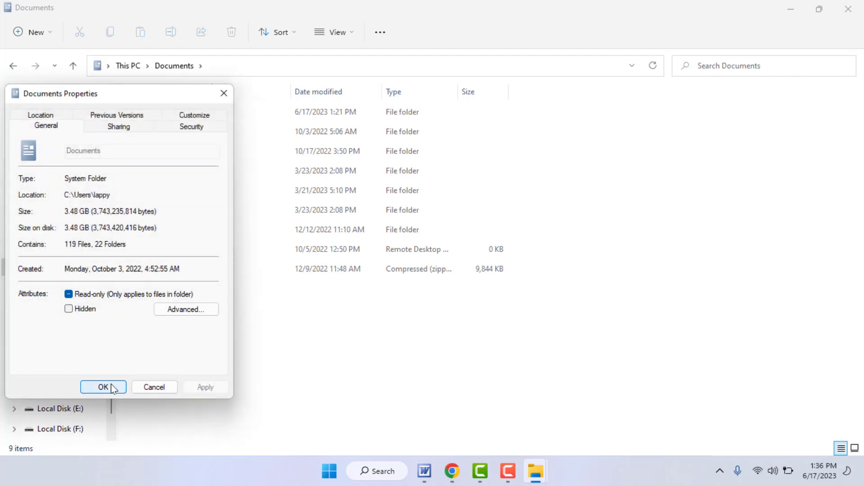
click(102, 387)
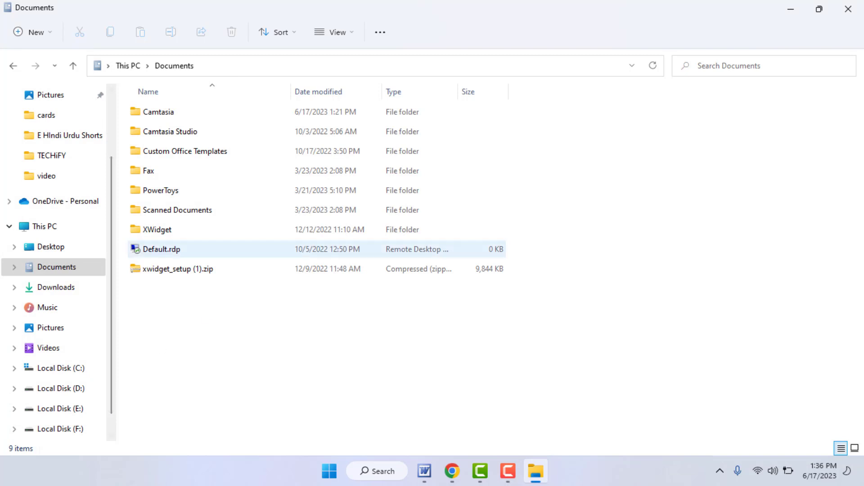
mouse_move(847, 9)
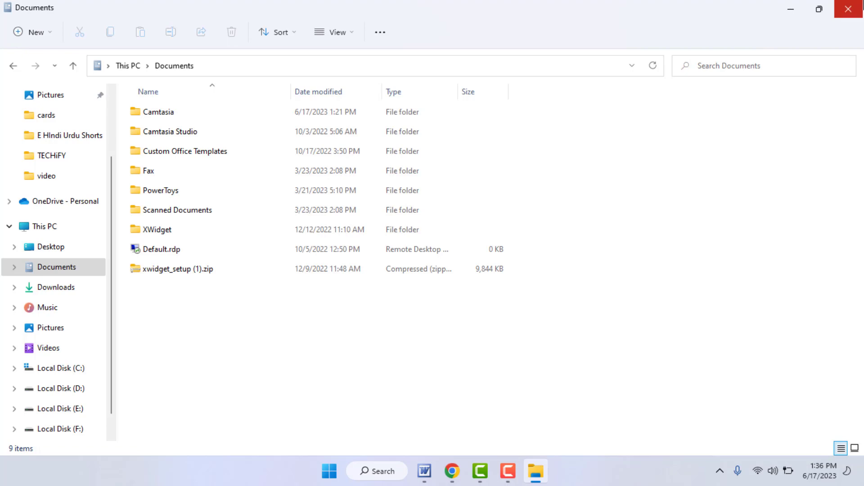
Step: Close the Documents window, leaving the desktop showing
click(858, 8)
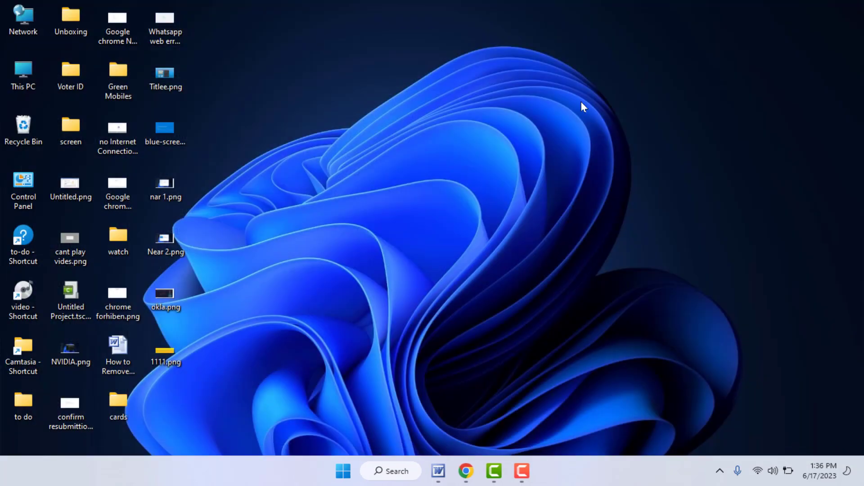